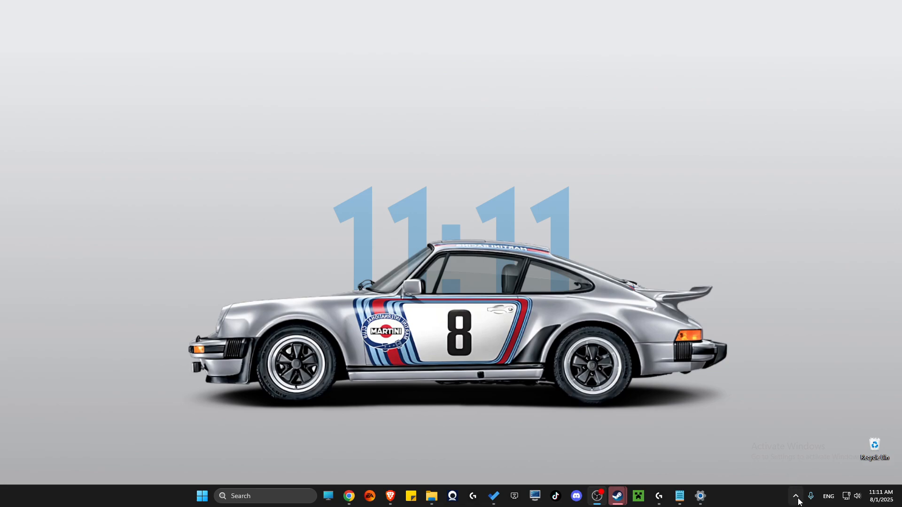
# Show the hidden tray icons, search 'riot Client', and open Overwolf's tray menu
pyautogui.click(795, 496)
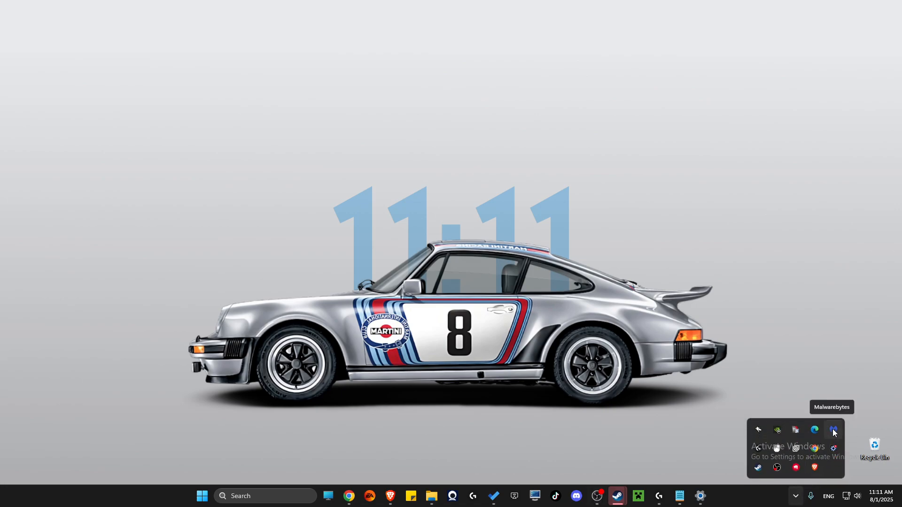
pyautogui.click(832, 431)
pyautogui.write('msi')
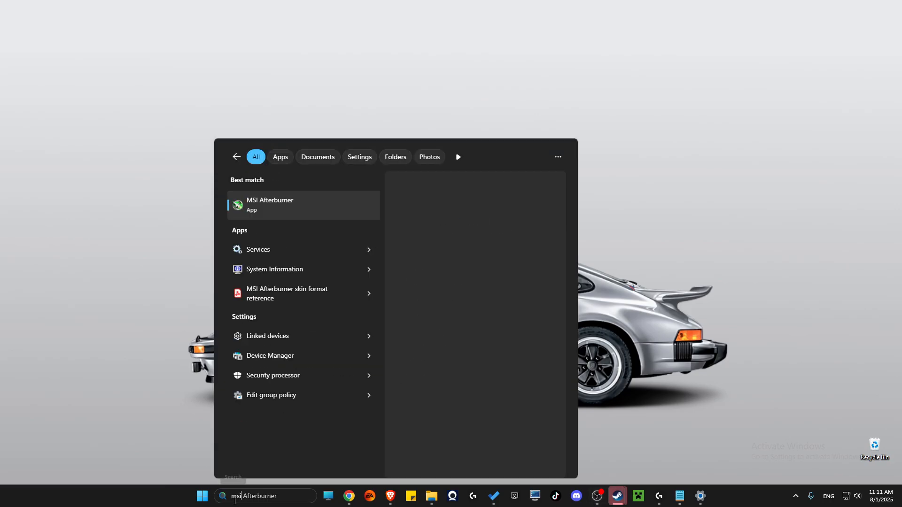
pyautogui.write('riot Client')
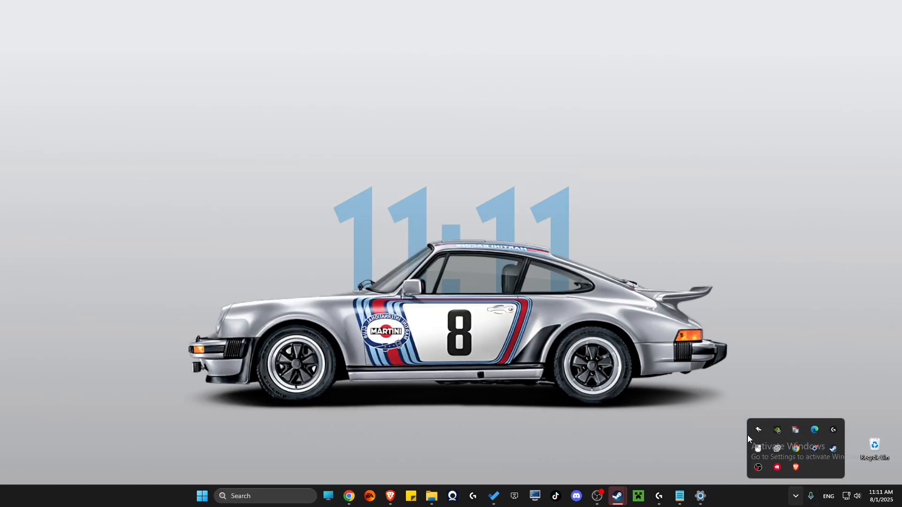
pyautogui.rightClick(758, 430)
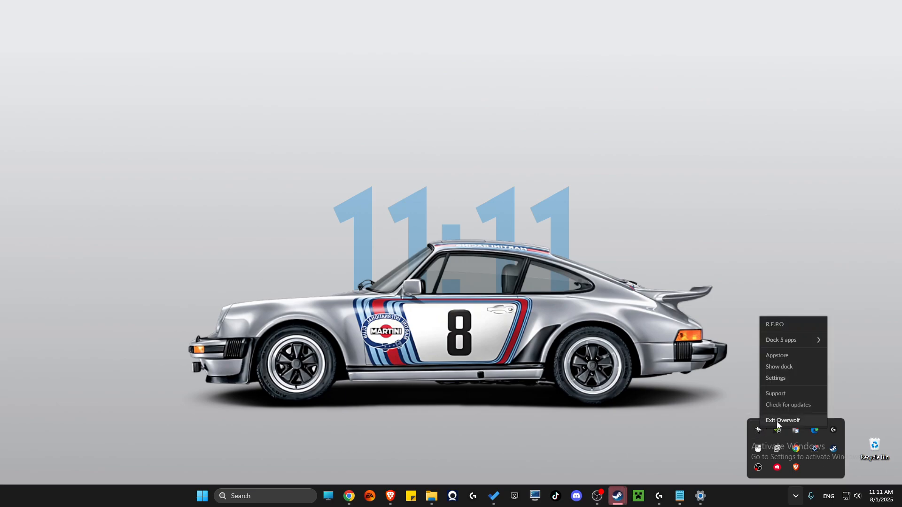
pyautogui.moveTo(781, 420)
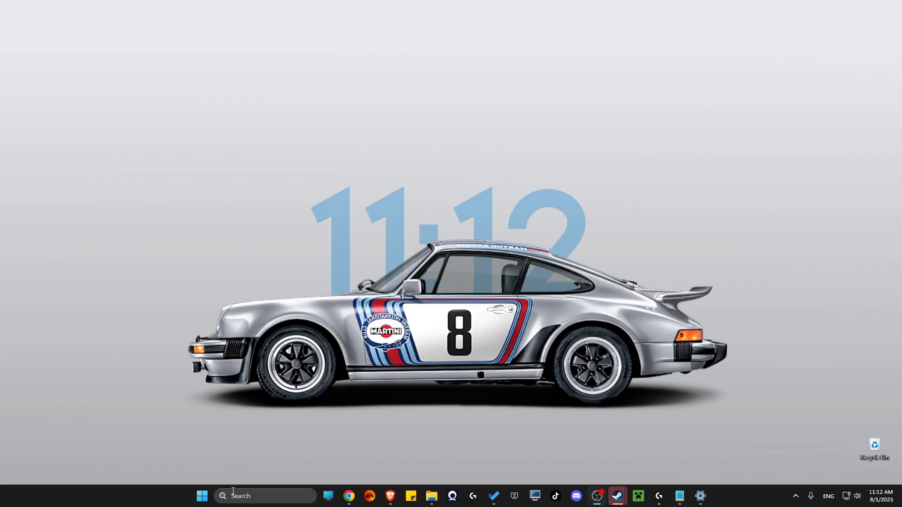
# Search 'virus & threat protection' and open that Windows Security page
pyautogui.click(264, 496)
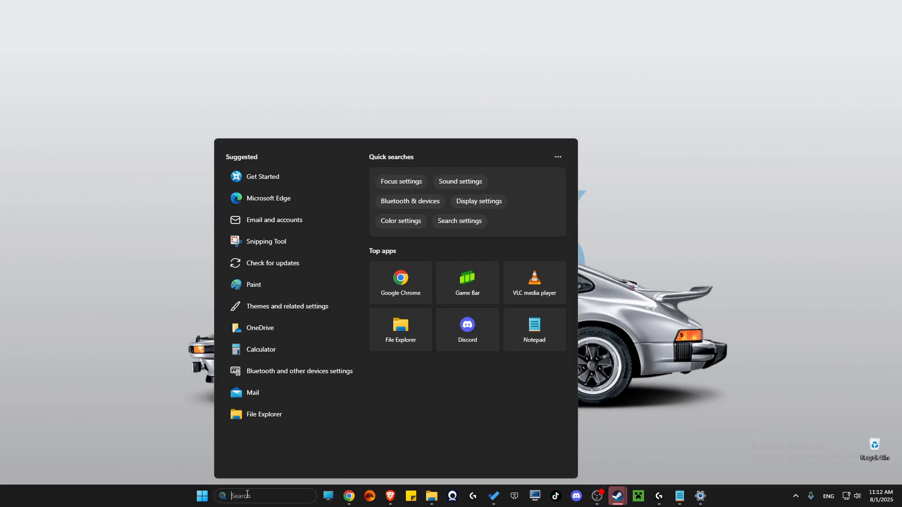
pyautogui.write('virus & threat protection')
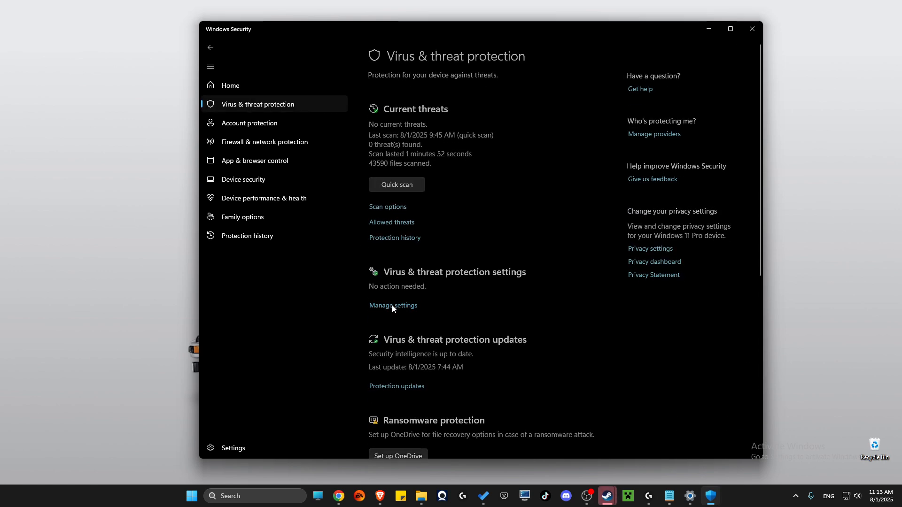
pyautogui.click(392, 305)
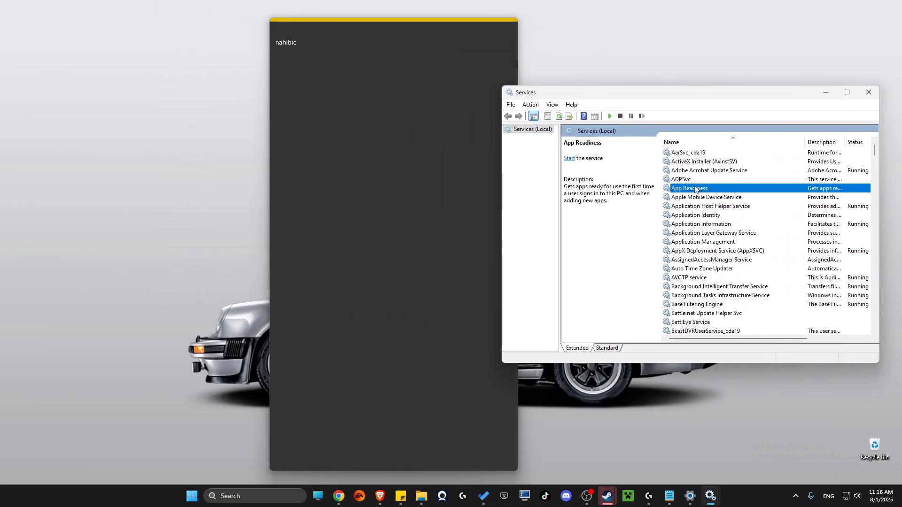
# Open the Netlogon service's properties and its Manual startup type dropdown
pyautogui.scroll(-3)
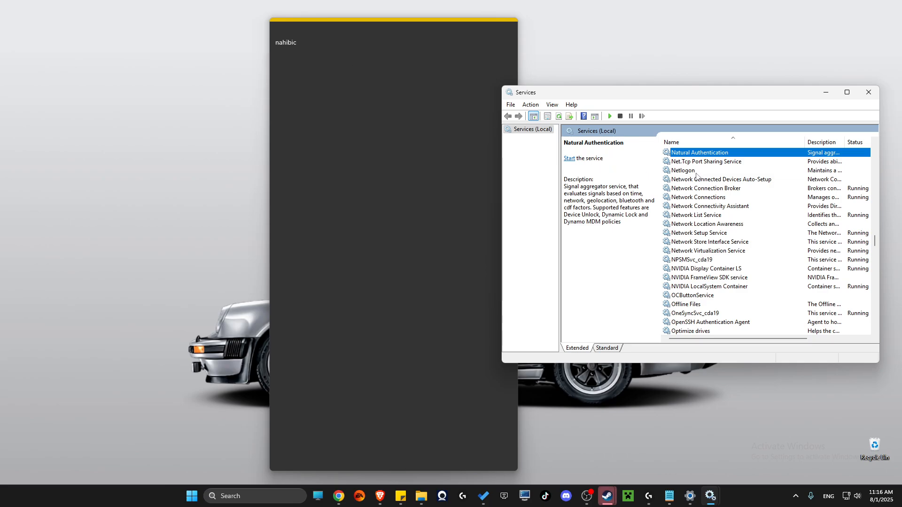
pyautogui.click(682, 170)
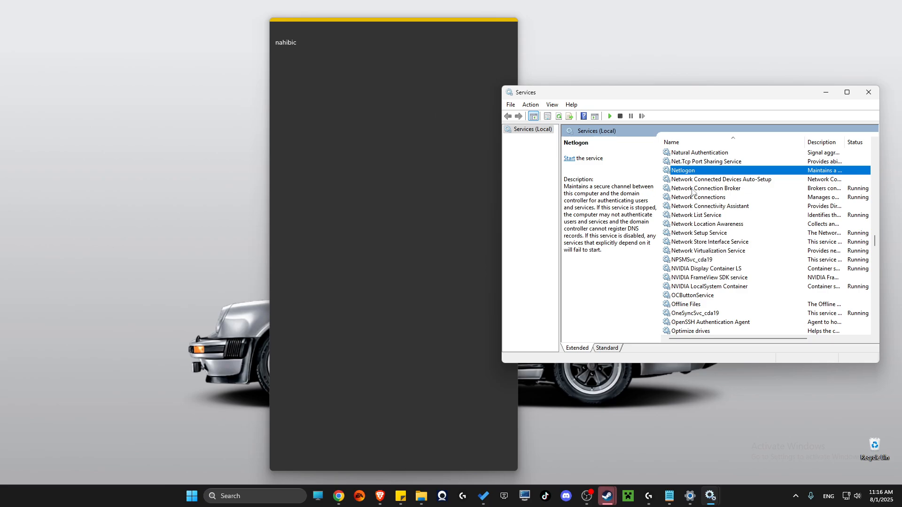
pyautogui.rightClick(682, 170)
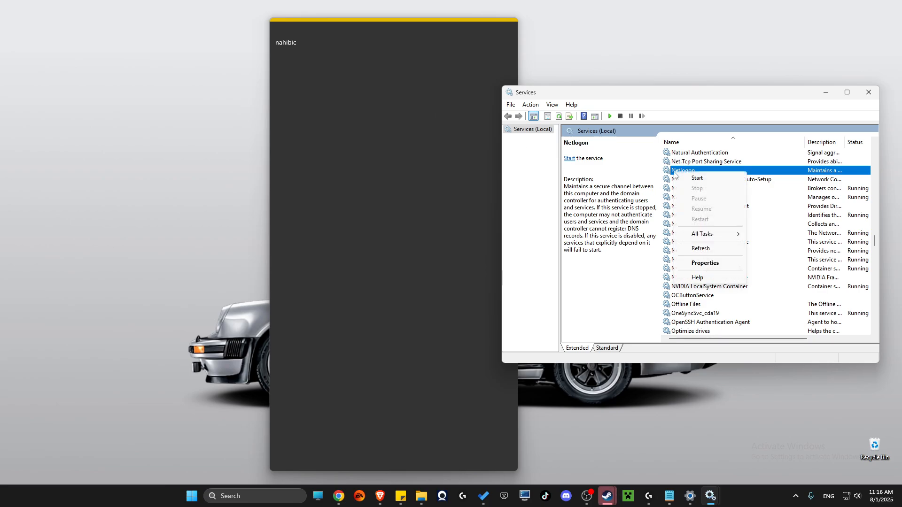
pyautogui.click(705, 263)
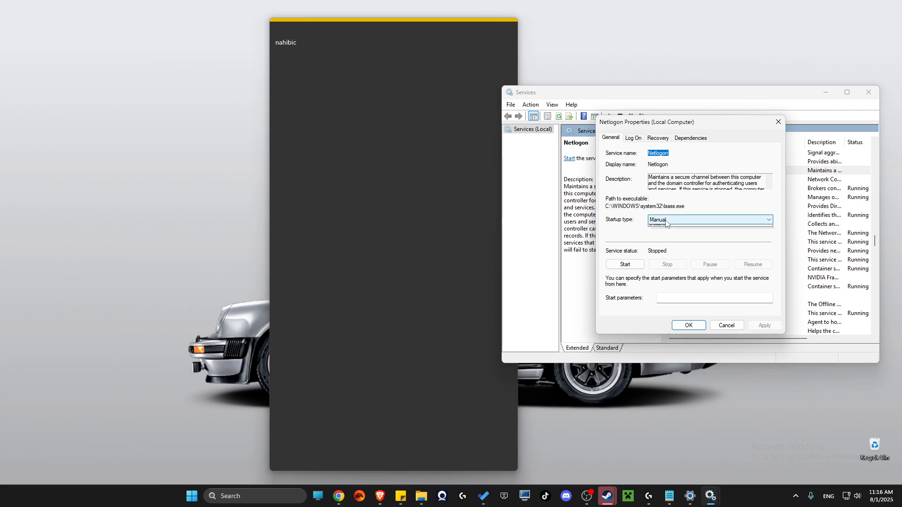
pyautogui.click(768, 220)
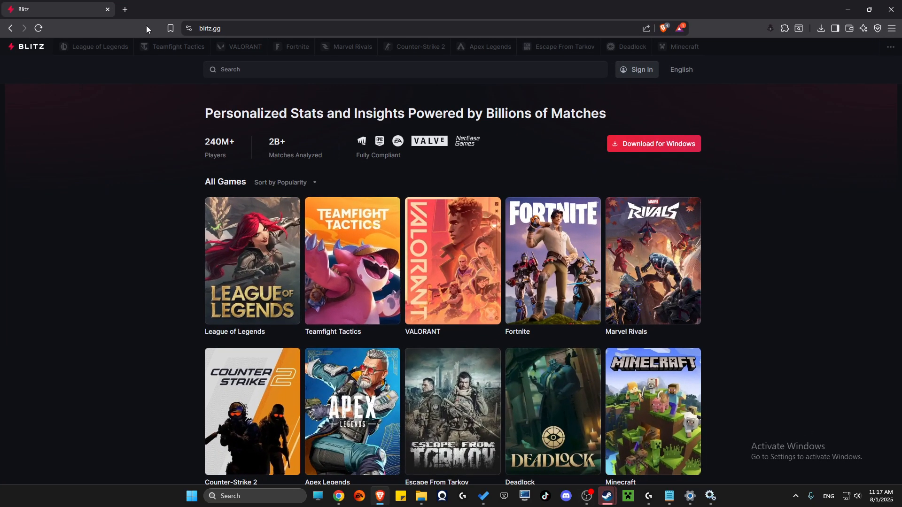
# Scroll down and back up through Blitz.gg's All Games grid
pyautogui.scroll(-3)
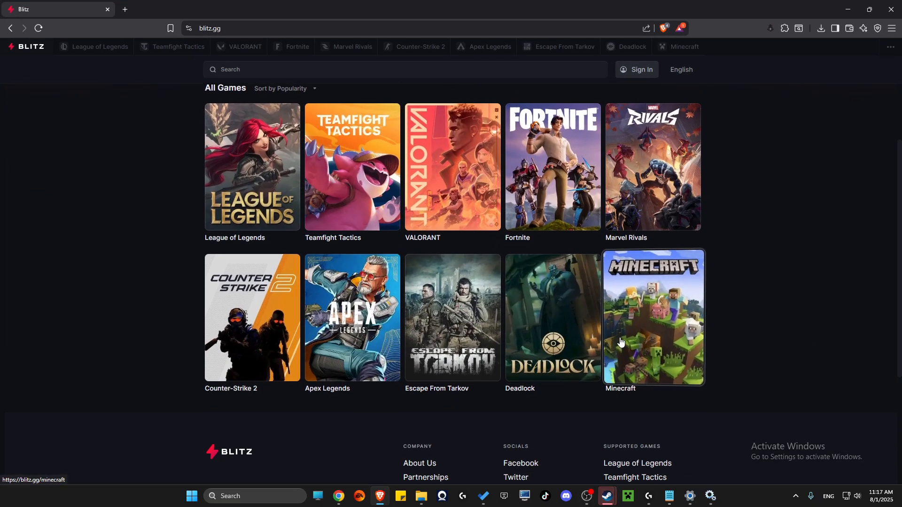
pyautogui.scroll(3)
pyautogui.write('system')
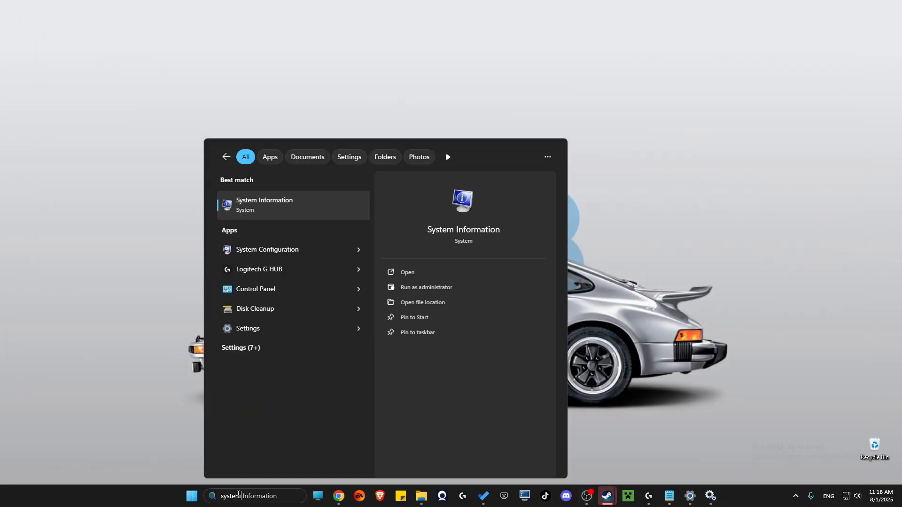
# Scroll System Configuration's non-Microsoft services list, then close the window
pyautogui.click(267, 249)
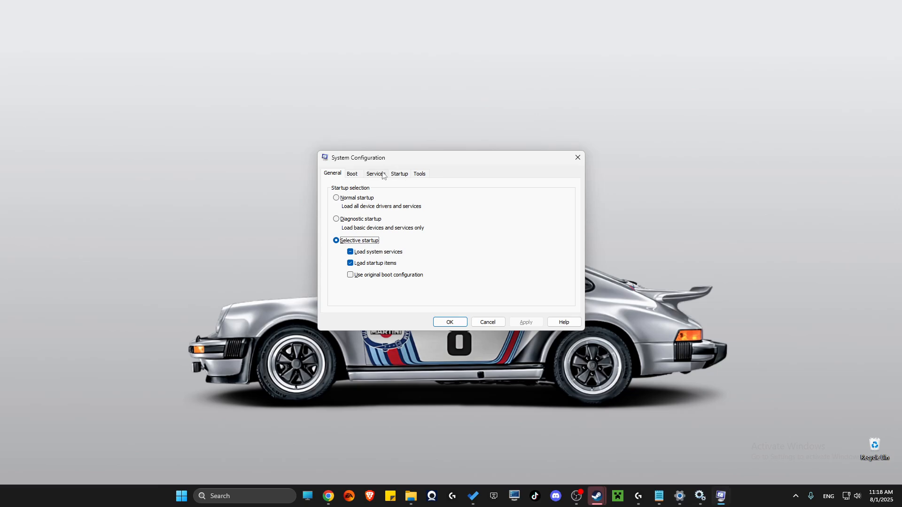
pyautogui.click(375, 173)
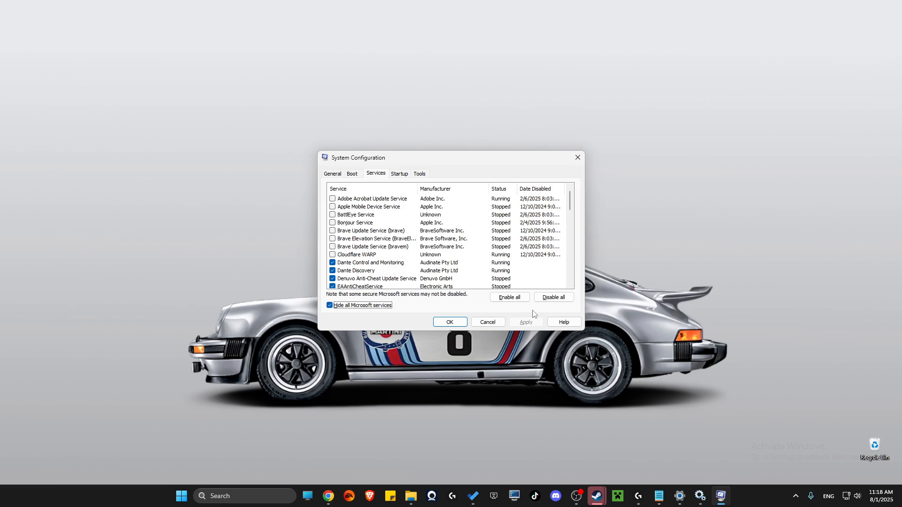
pyautogui.moveTo(532, 287)
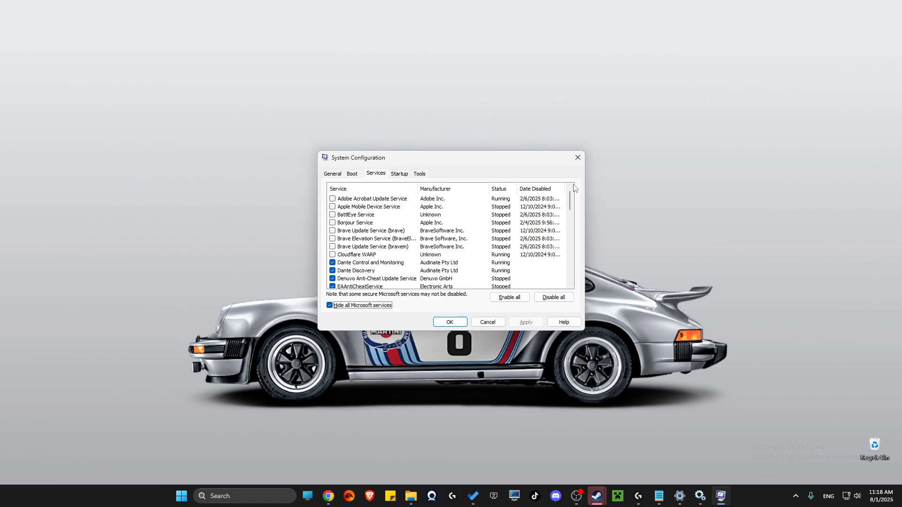
pyautogui.scroll(-3)
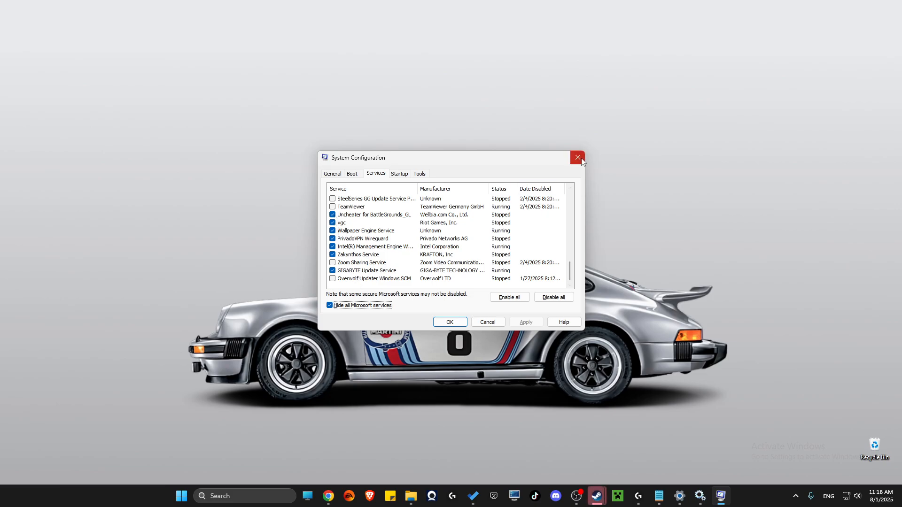
pyautogui.click(181, 496)
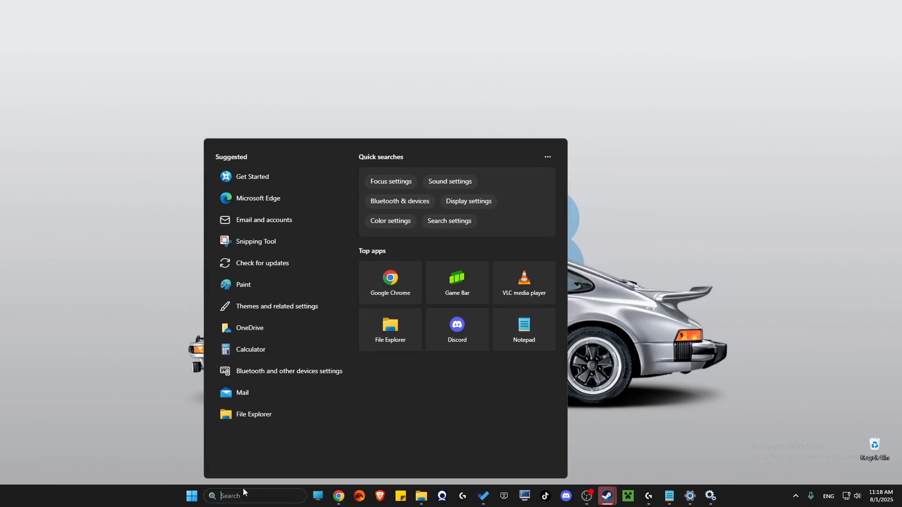
# Run ipconfig /flushdns and netsh winsock reset in an administrator Command Prompt
pyautogui.write('cmd')
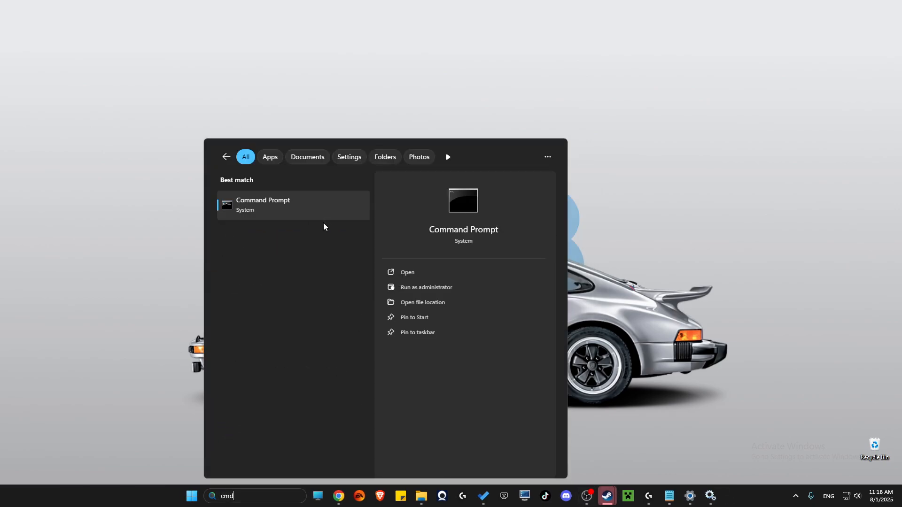
pyautogui.click(426, 287)
pyautogui.write('ipconfig /flushd')
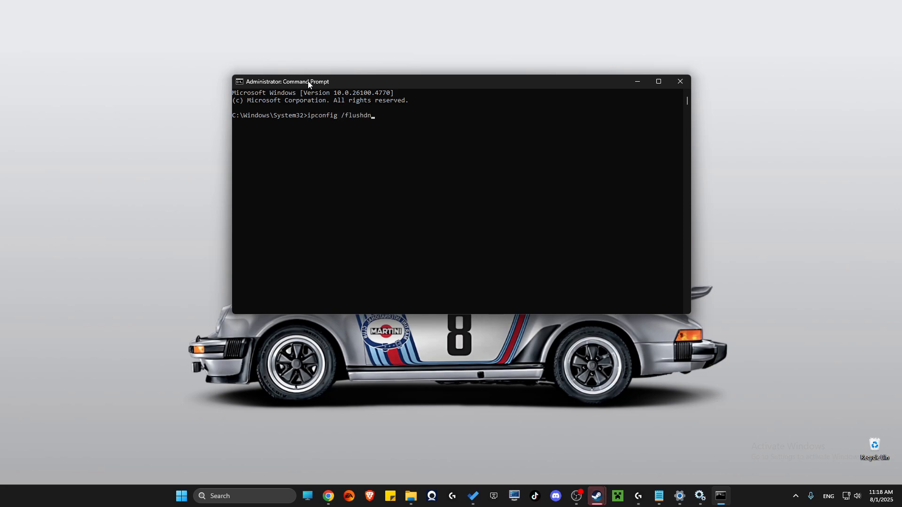
pyautogui.write('netsh')
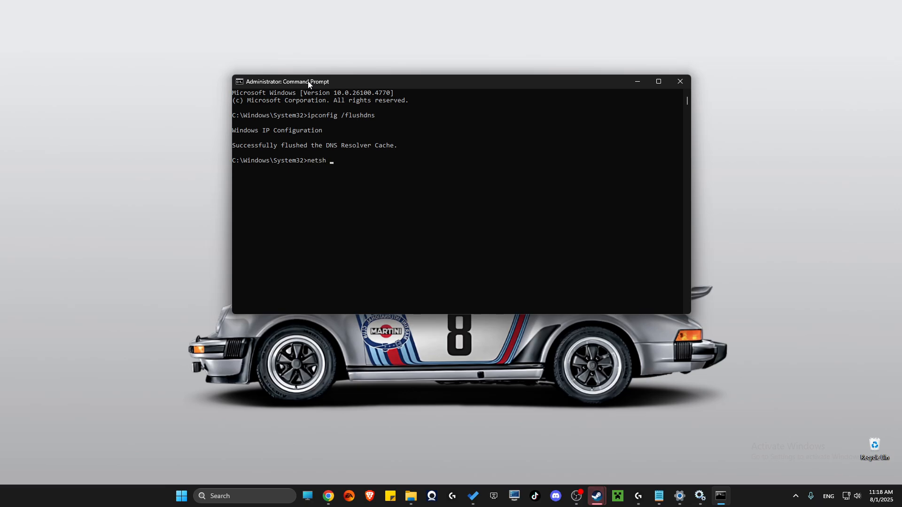
pyautogui.write('winsock reset')
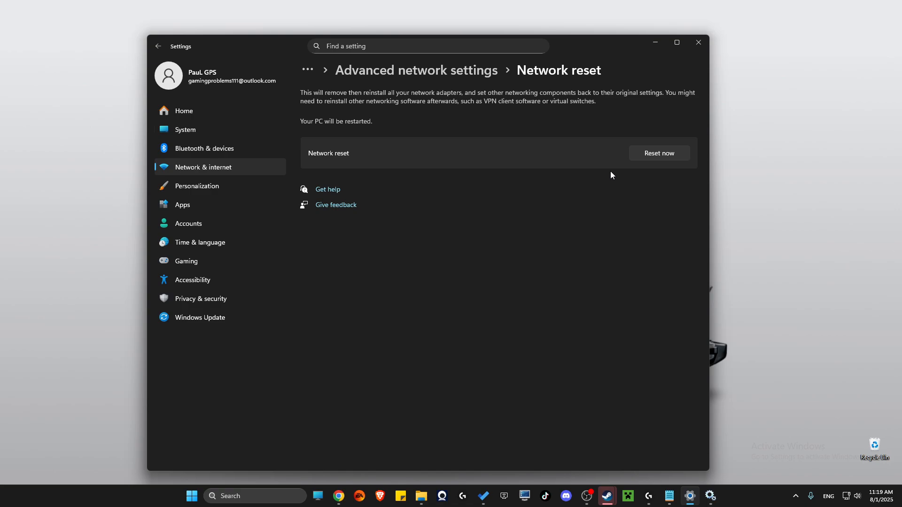
pyautogui.moveTo(639, 140)
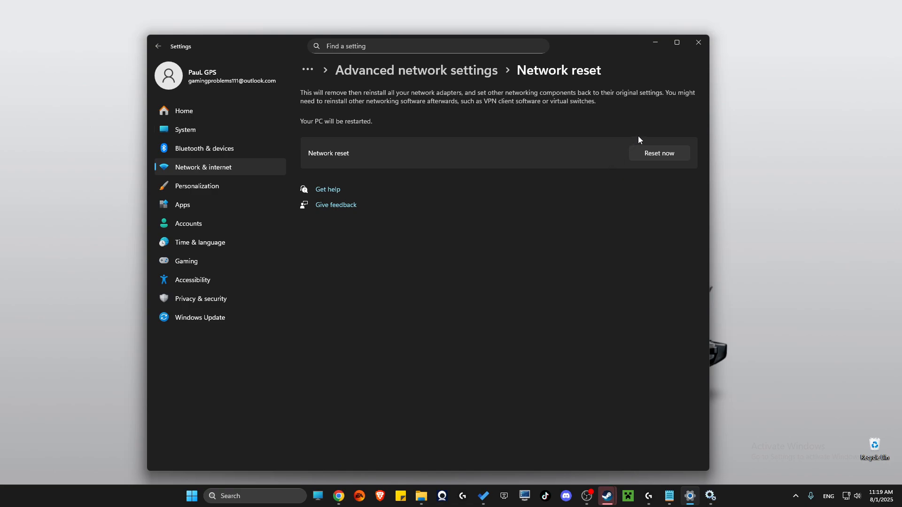
pyautogui.moveTo(699, 43)
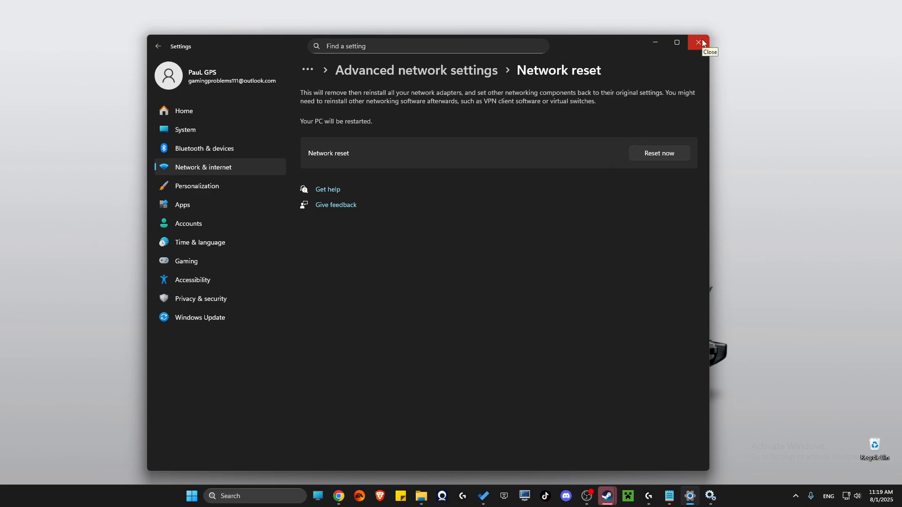
# Close Settings from the Network reset page without resetting
pyautogui.click(697, 43)
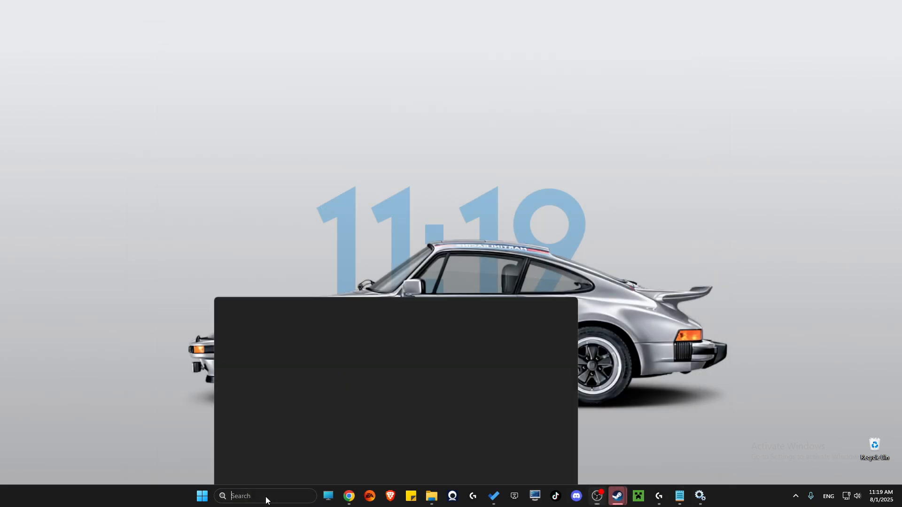
# Set Ethernet's IPv4 DNS to 8.8.8.8 and 8.8.4.4, then close Network Connections
pyautogui.write('view network connections')
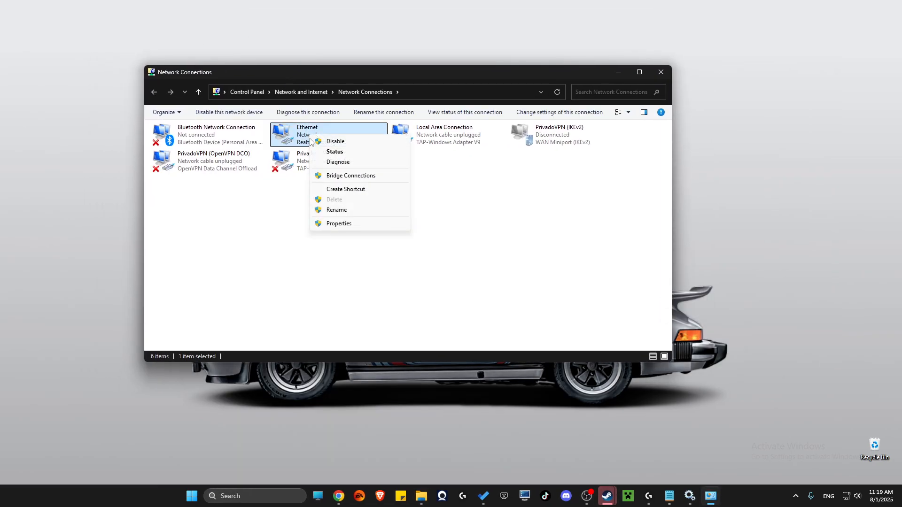
pyautogui.click(338, 223)
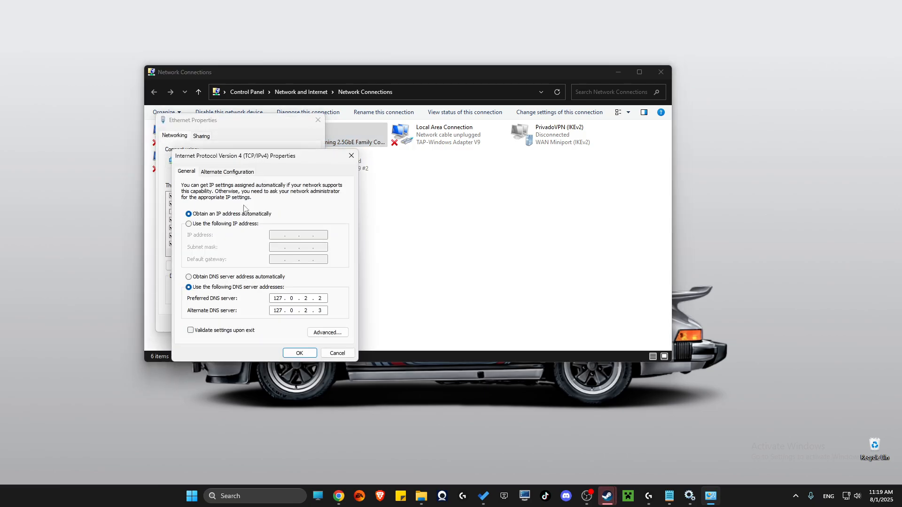
pyautogui.moveTo(240, 295)
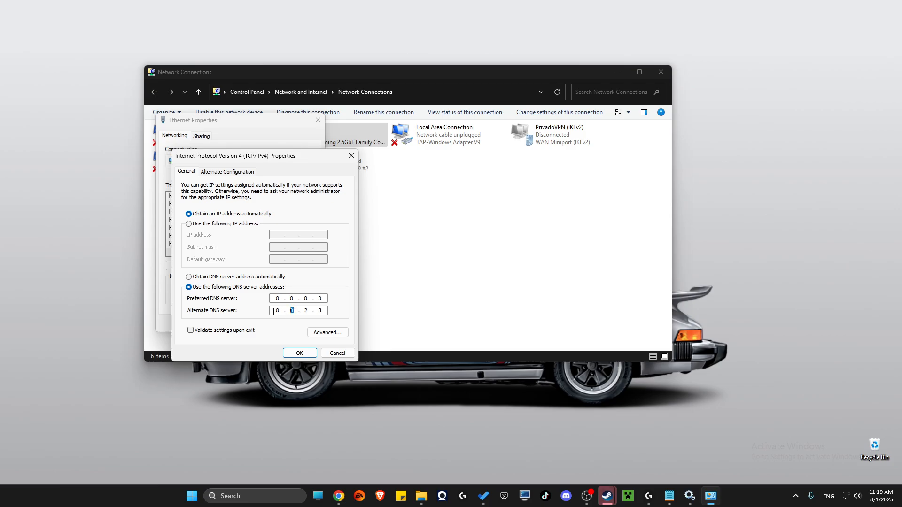
pyautogui.write('84')
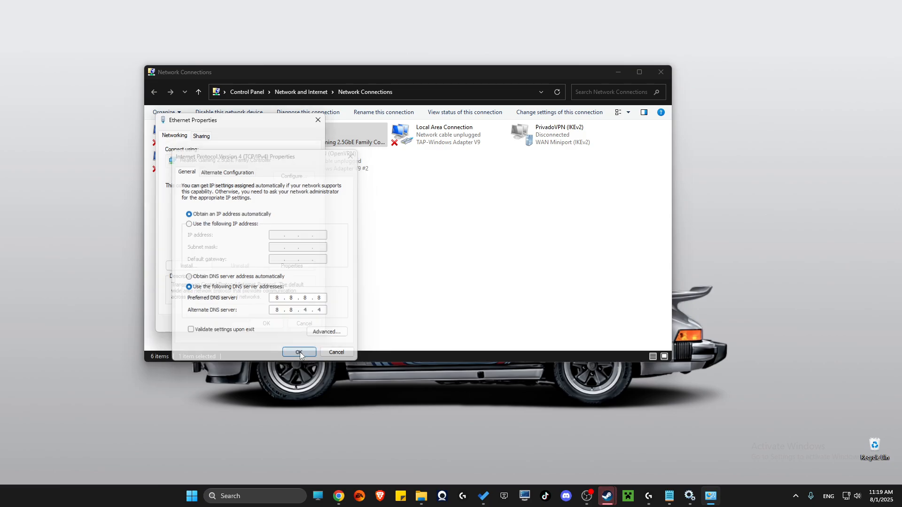
pyautogui.click(299, 352)
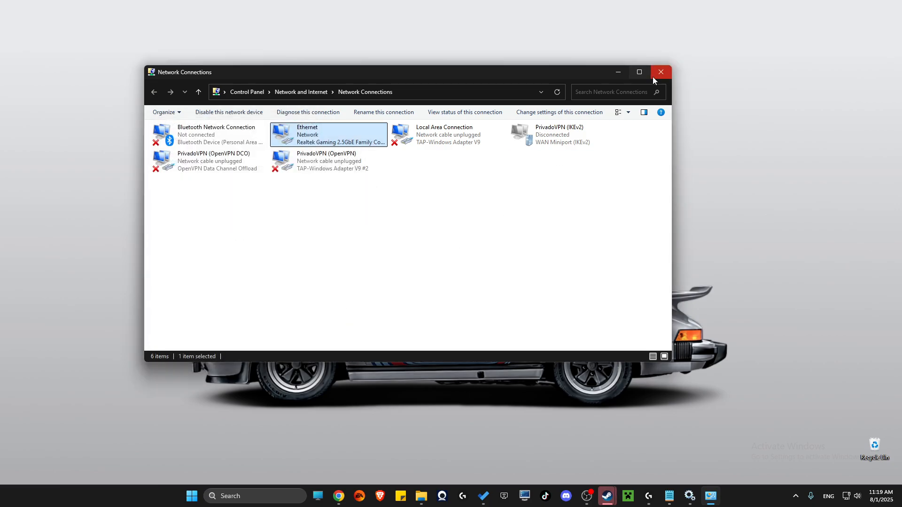
pyautogui.click(660, 71)
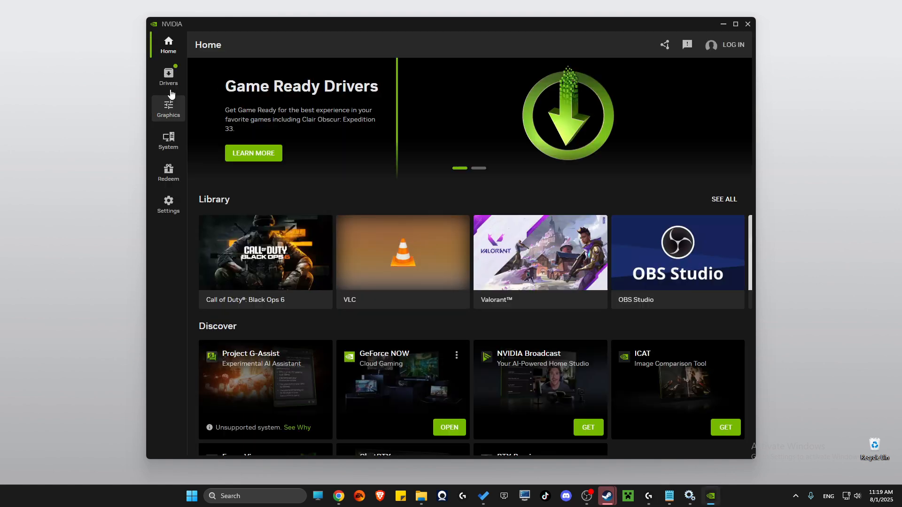
# Check the NVIDIA App's Drivers page, which offers Game Ready Driver 580.88
pyautogui.click(168, 76)
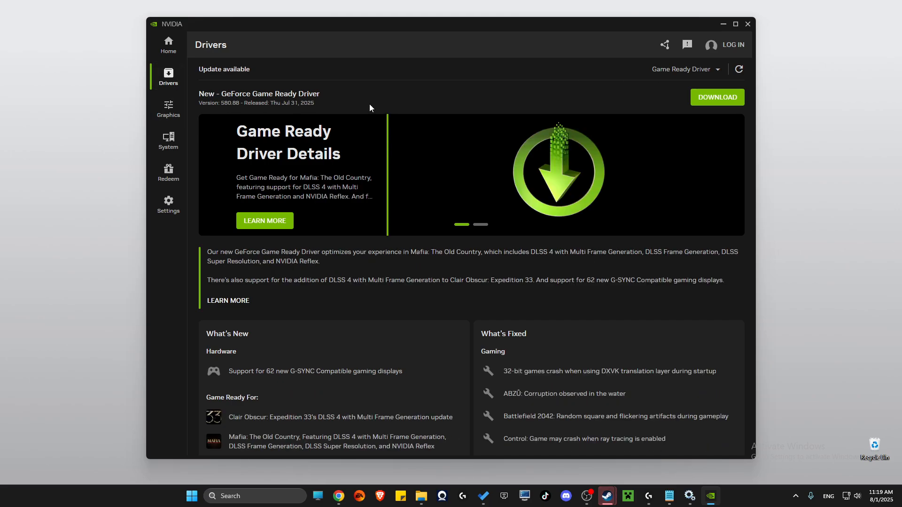
pyautogui.moveTo(725, 45)
pyautogui.write('de')
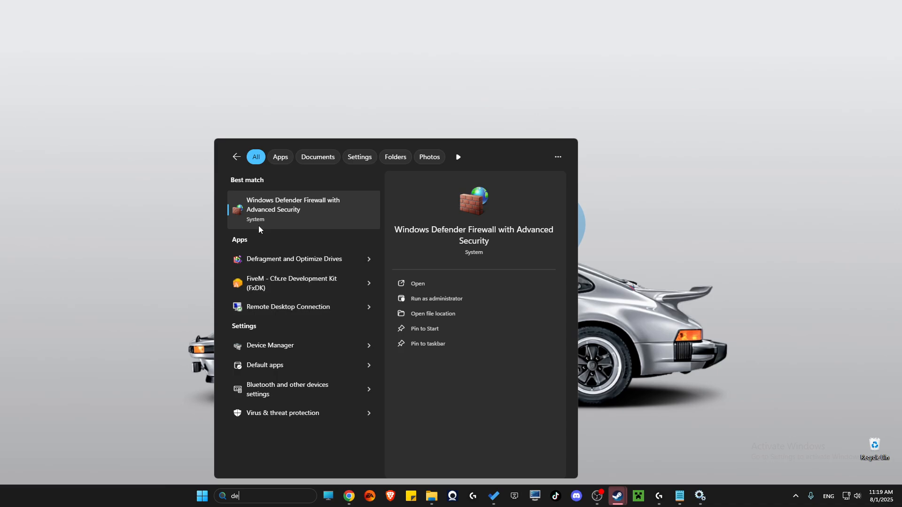
# Run Update driver on the RTX 3070, dismiss the best-driver result, close Device Manager
pyautogui.click(270, 345)
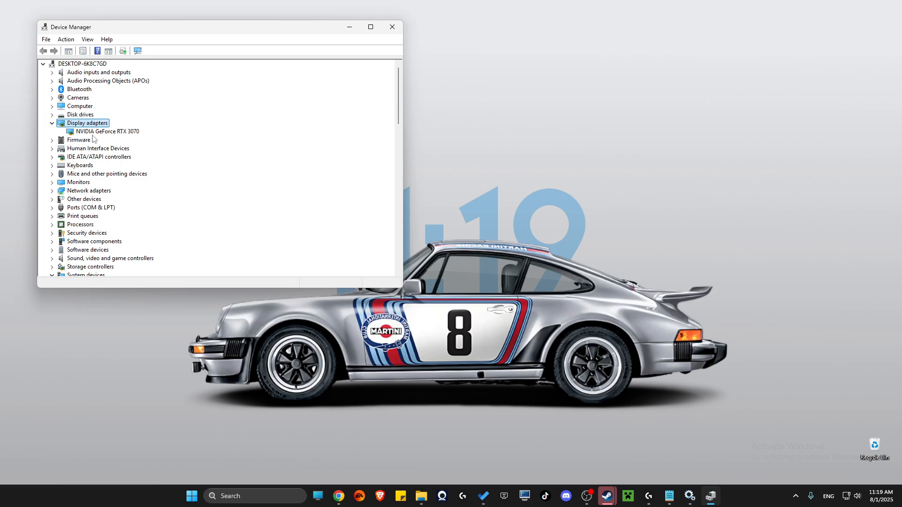
pyautogui.rightClick(106, 131)
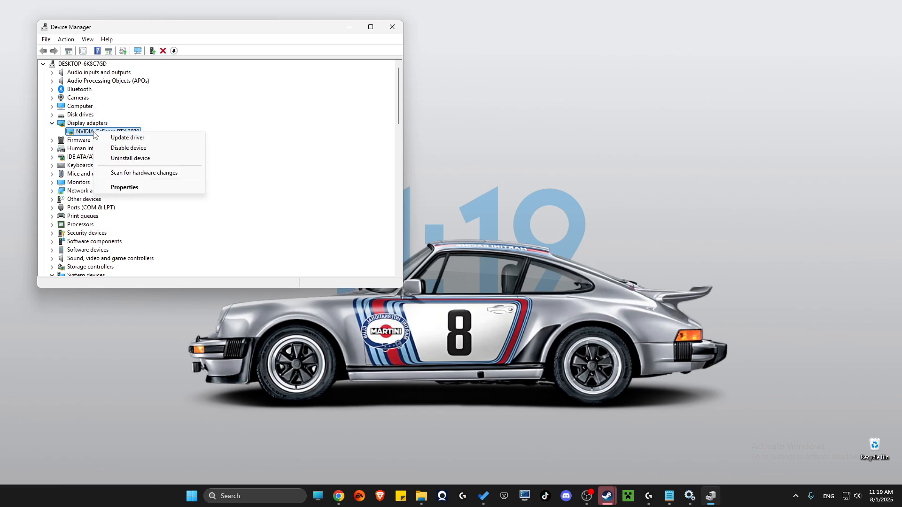
pyautogui.click(126, 138)
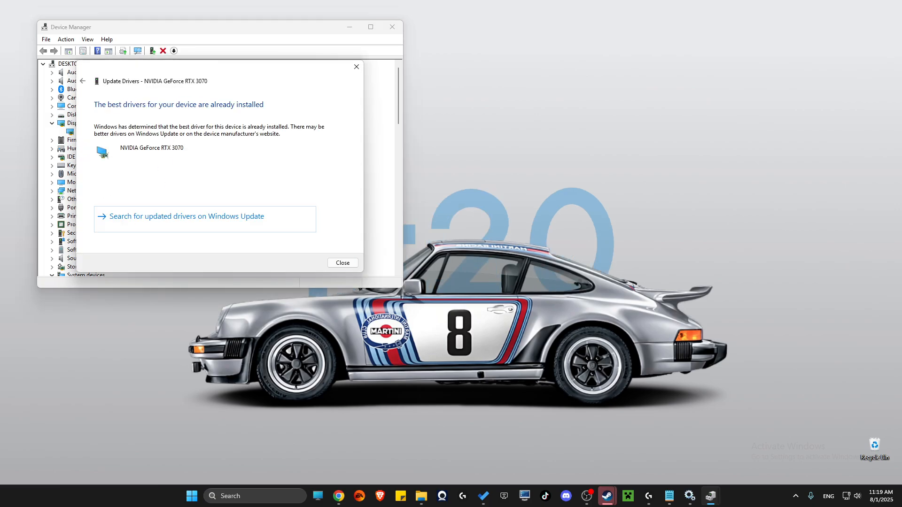
pyautogui.click(341, 263)
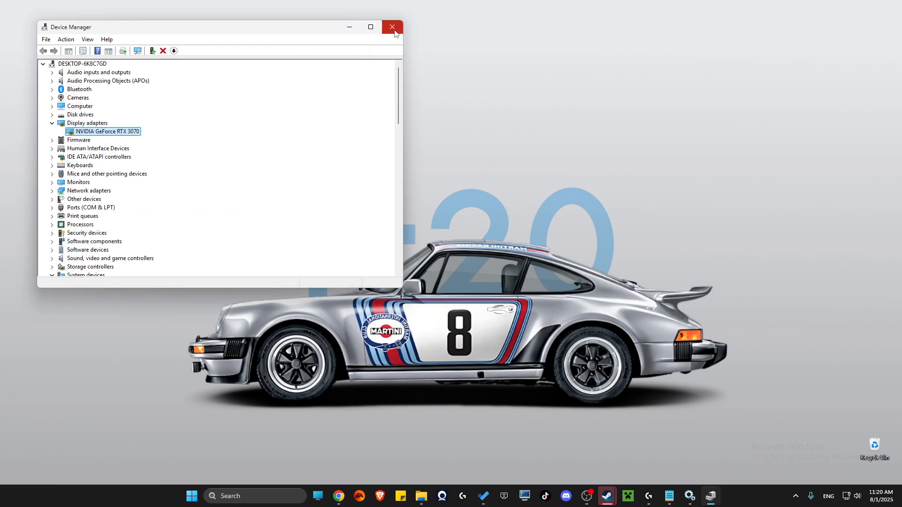
pyautogui.click(392, 27)
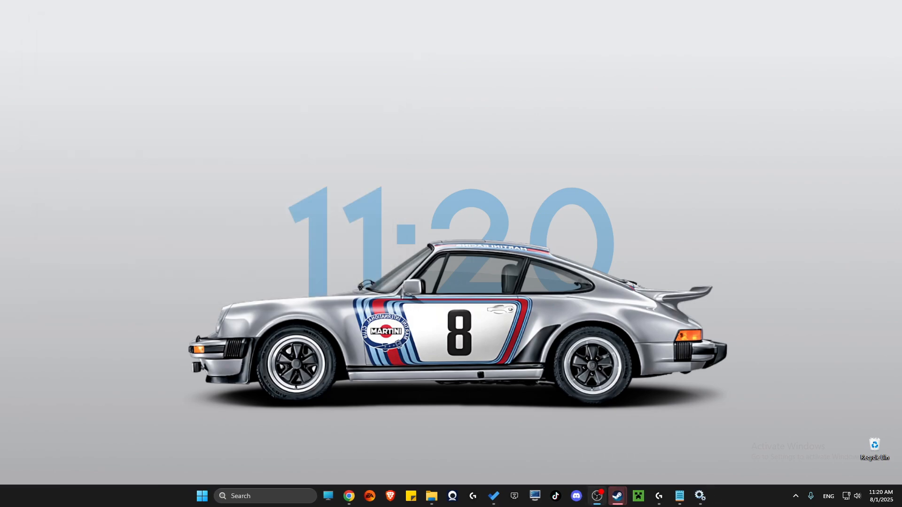